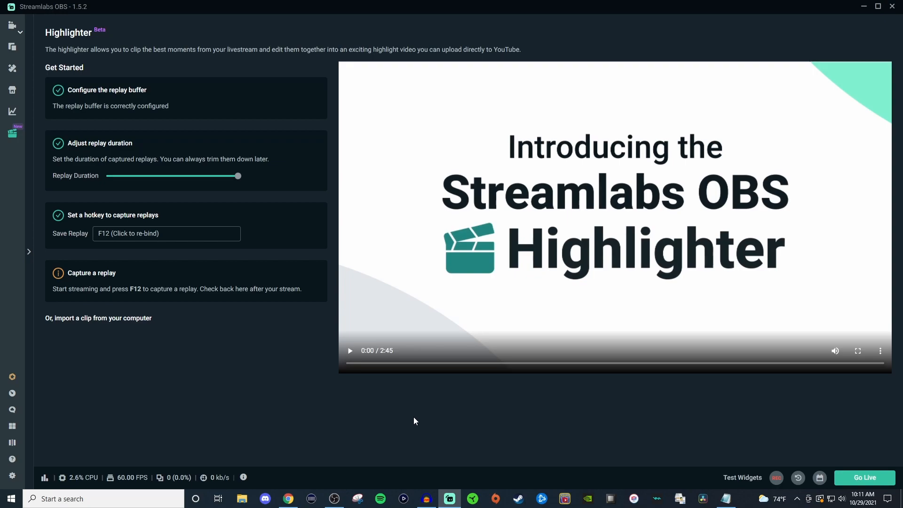
{"action": "mouse_move", "coordinate": [369, 414]}
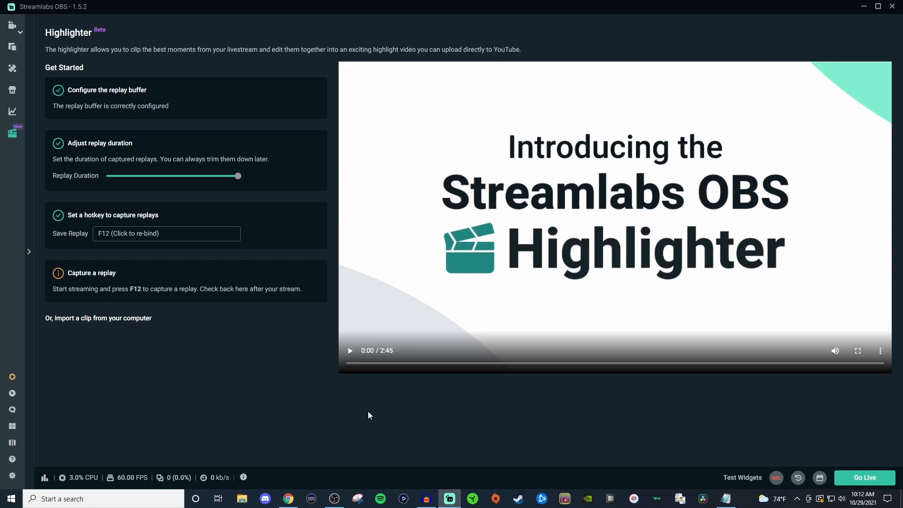
{"action": "mouse_move", "coordinate": [133, 427]}
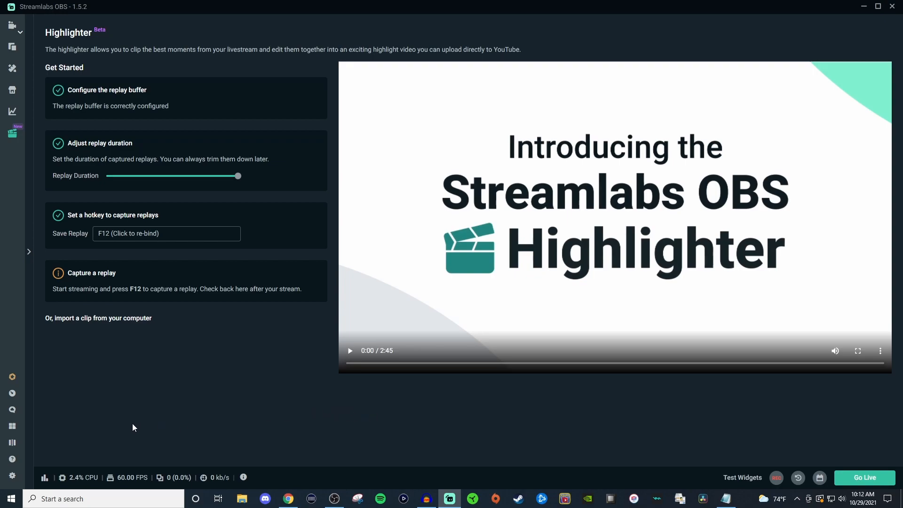
- Bring up the Settings window on its General page from the sidebar gear
{"action": "left_click", "coordinate": [12, 478]}
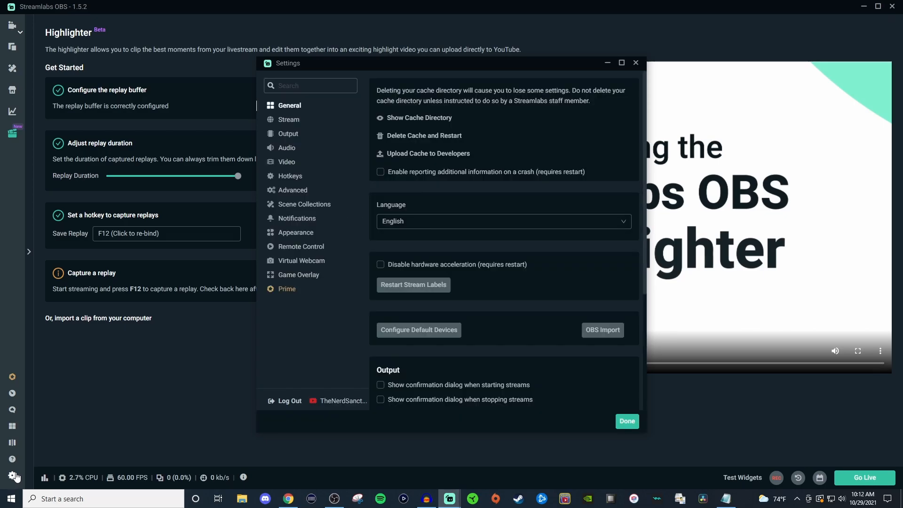
{"action": "mouse_move", "coordinate": [541, 431]}
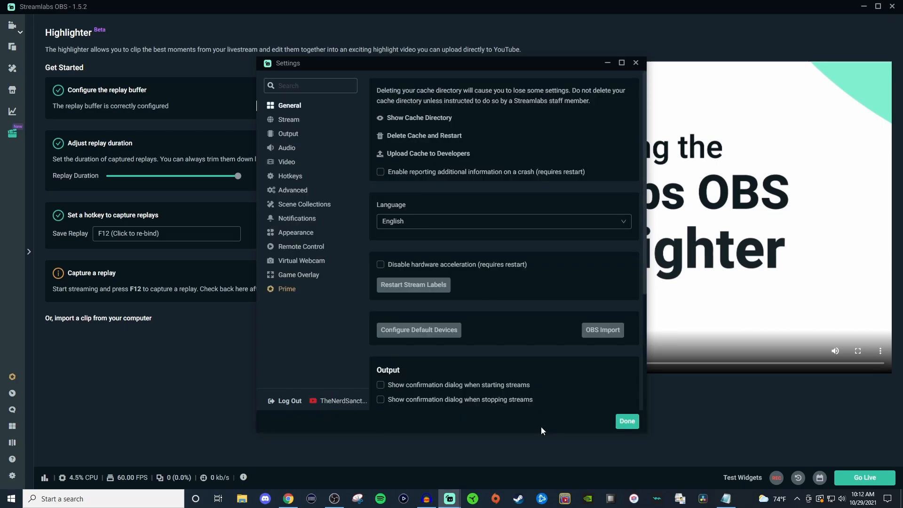
{"action": "left_click", "coordinate": [627, 422]}
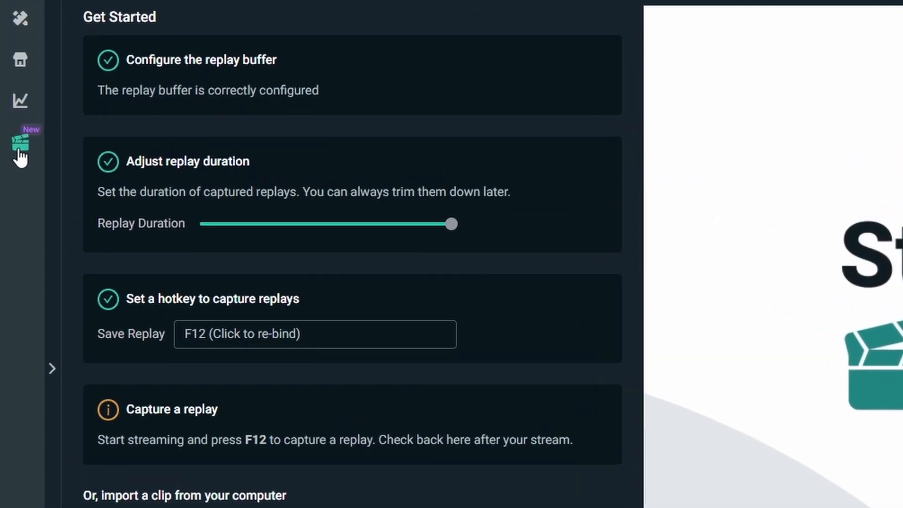
{"action": "mouse_move", "coordinate": [20, 146]}
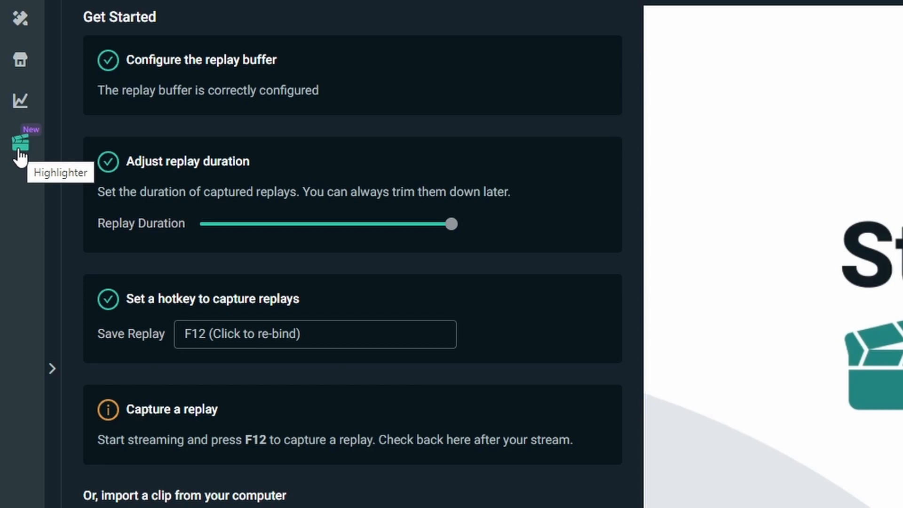
{"action": "mouse_move", "coordinate": [431, 86]}
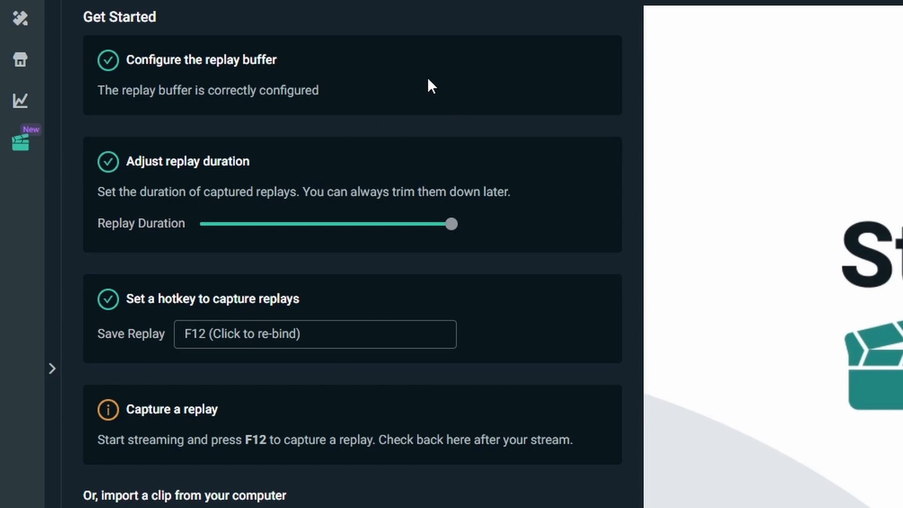
{"action": "mouse_move", "coordinate": [190, 96]}
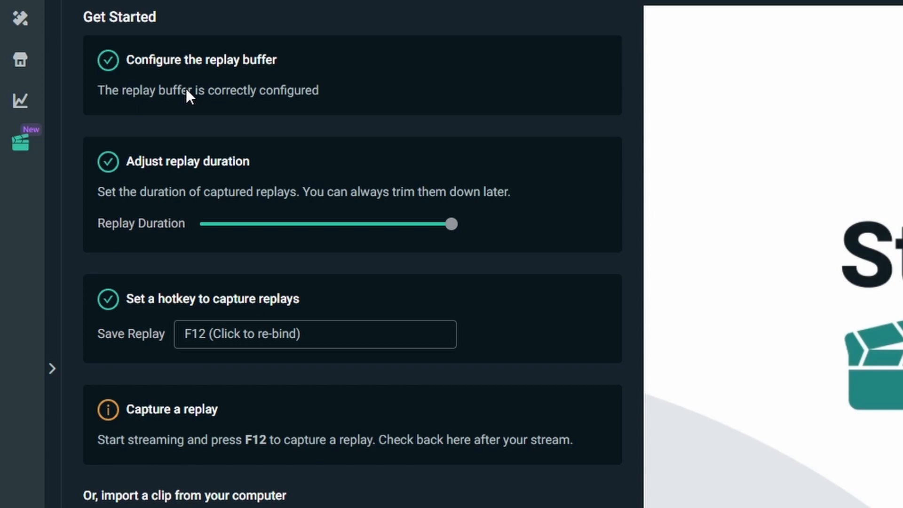
{"action": "mouse_move", "coordinate": [194, 103]}
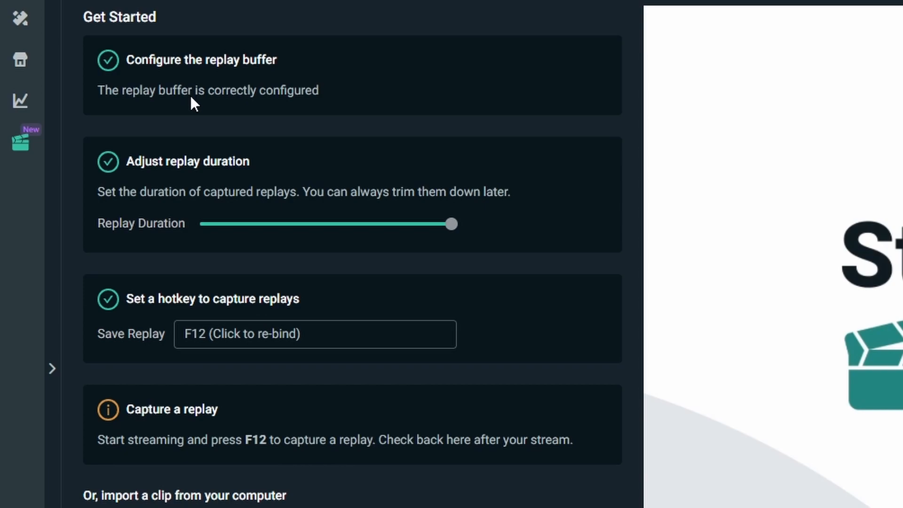
{"action": "mouse_move", "coordinate": [244, 204]}
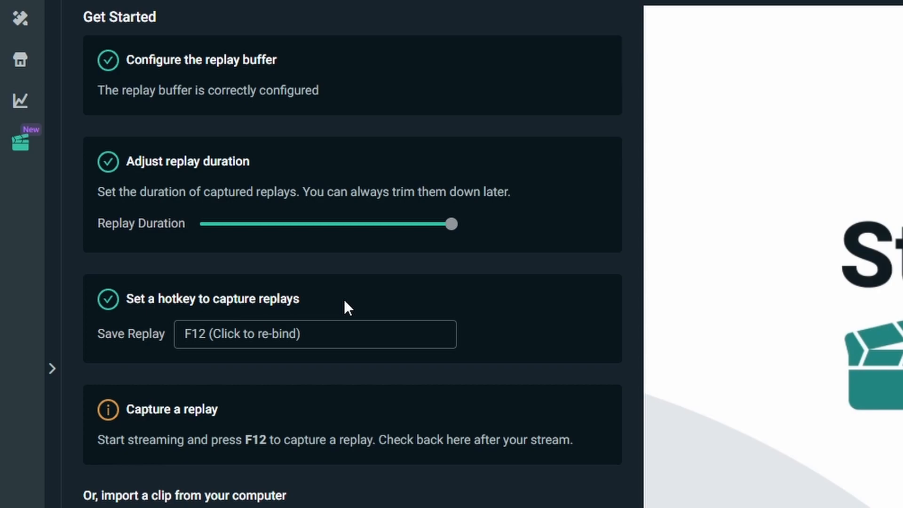
{"action": "mouse_move", "coordinate": [339, 312]}
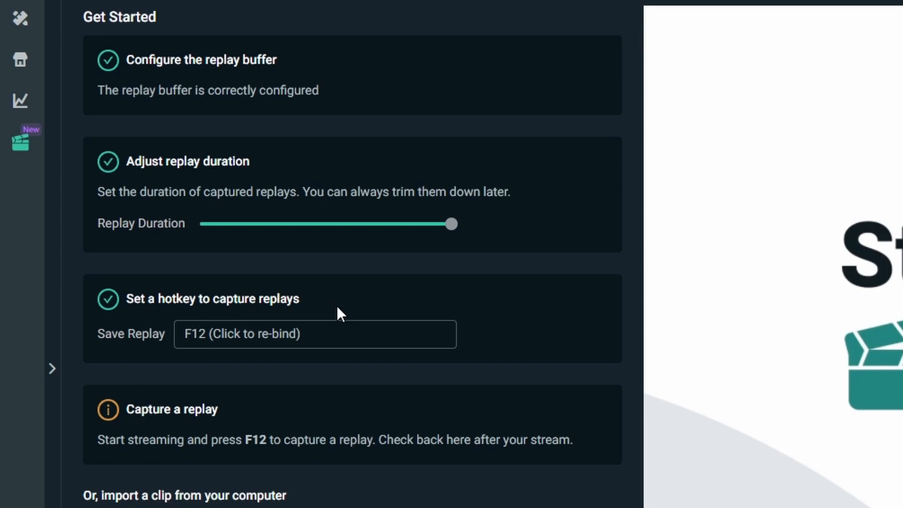
{"action": "mouse_move", "coordinate": [347, 409]}
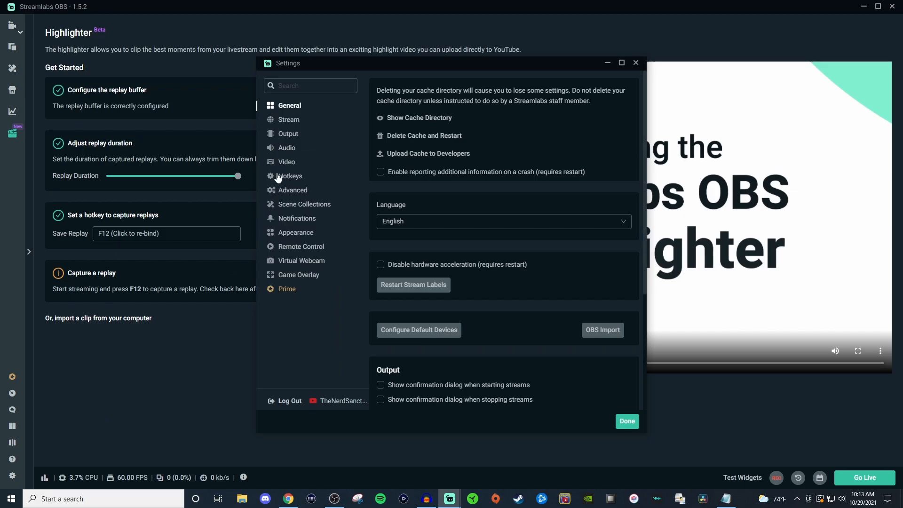
- Switch Settings to the Output page showing streaming bitrate, encoder and recording options
{"action": "left_click", "coordinate": [287, 133]}
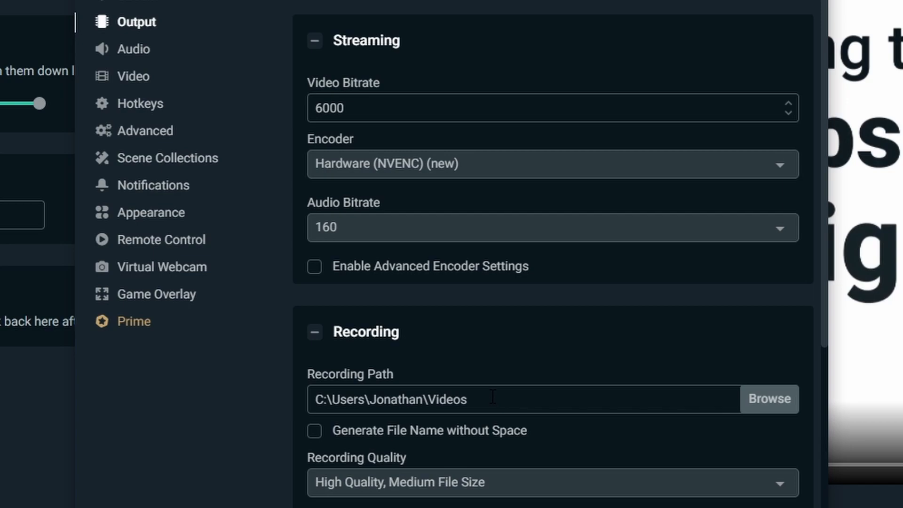
{"action": "mouse_move", "coordinate": [650, 395]}
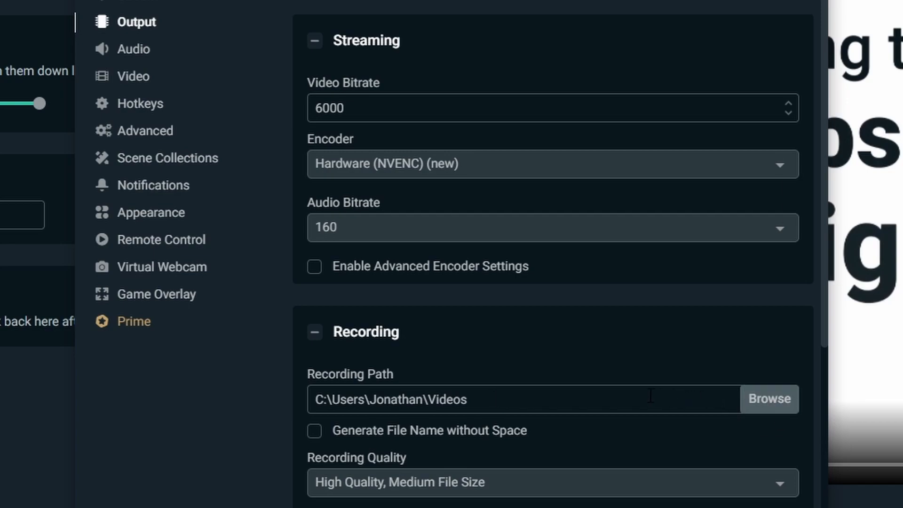
{"action": "mouse_move", "coordinate": [678, 462]}
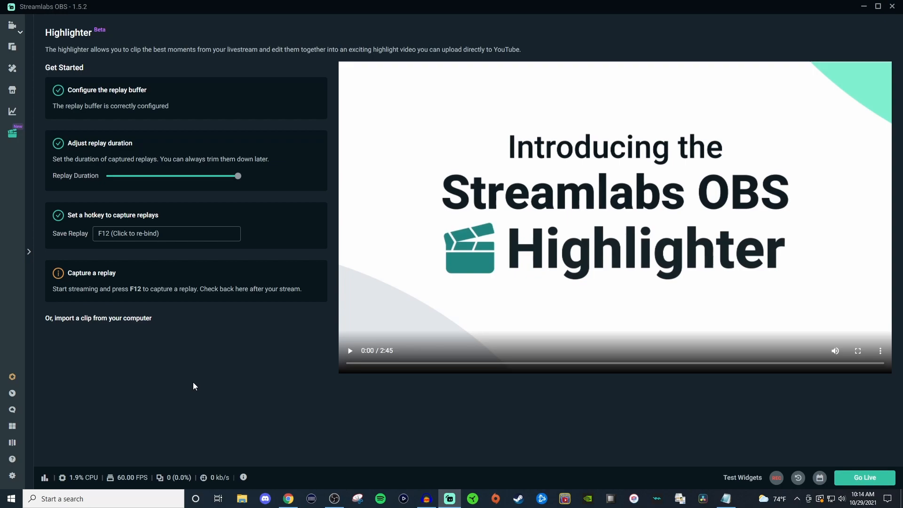
{"action": "mouse_move", "coordinate": [84, 325]}
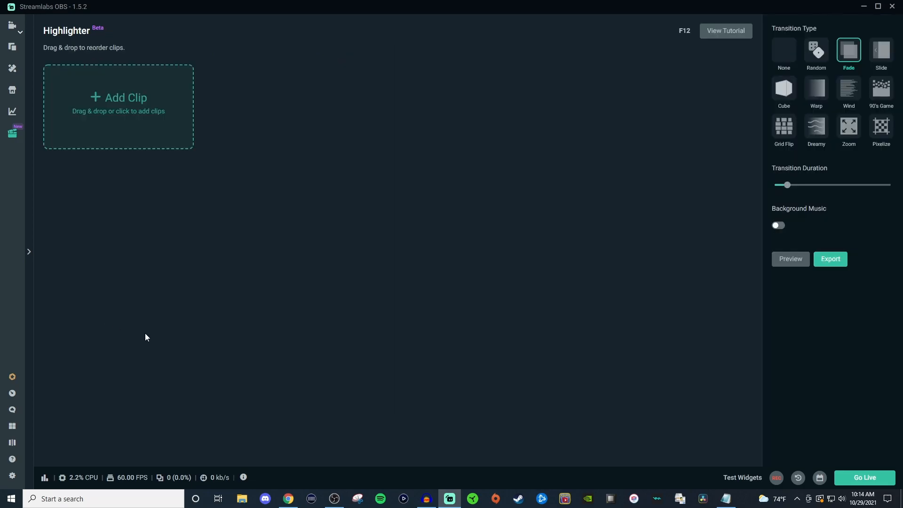
{"action": "mouse_move", "coordinate": [302, 271]}
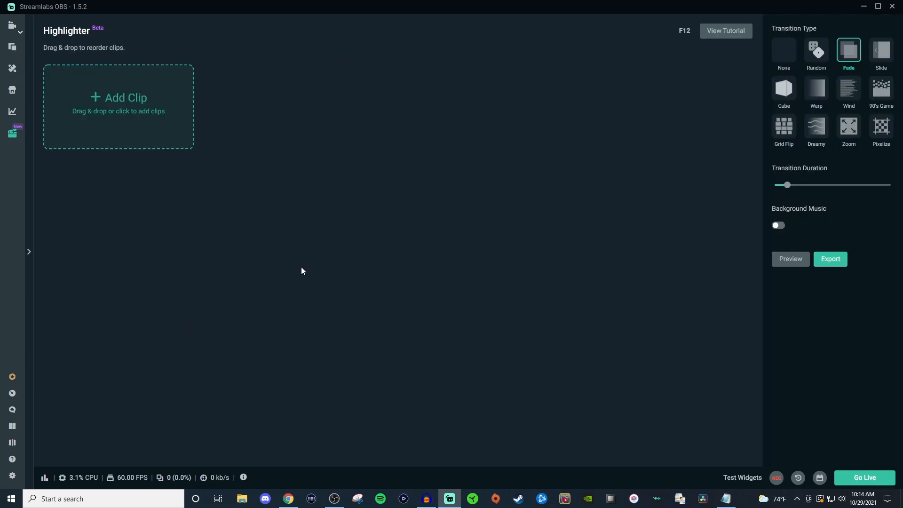
{"action": "mouse_move", "coordinate": [108, 123]}
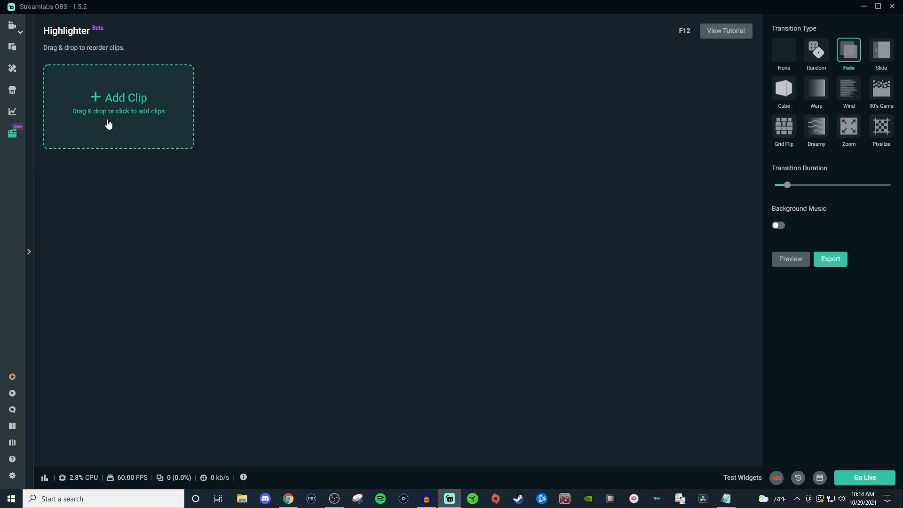
- Add Replay_2021-10-16_22-03-19 and Replay_2021-10-16_22-03-33 from Videos to the highlight
{"action": "left_click", "coordinate": [118, 104]}
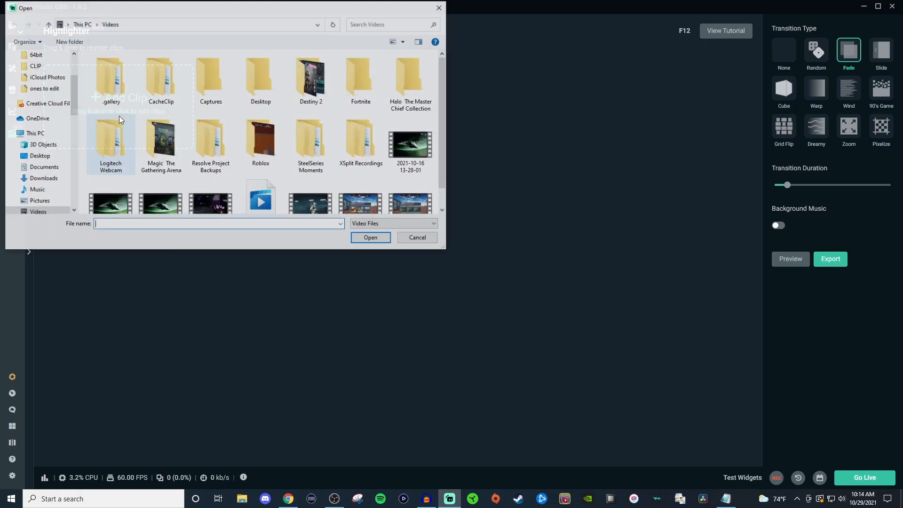
{"action": "scroll", "scroll_direction": "down", "scroll_amount": 3}
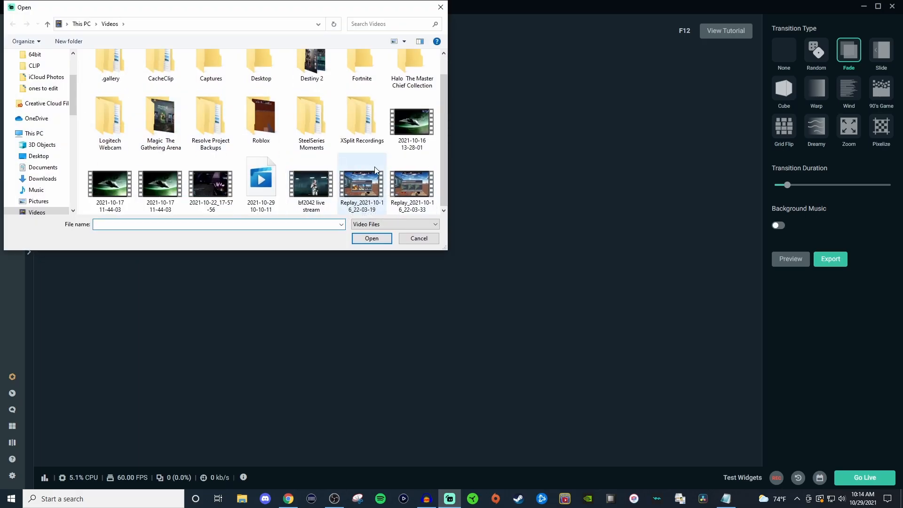
{"action": "mouse_move", "coordinate": [361, 183]}
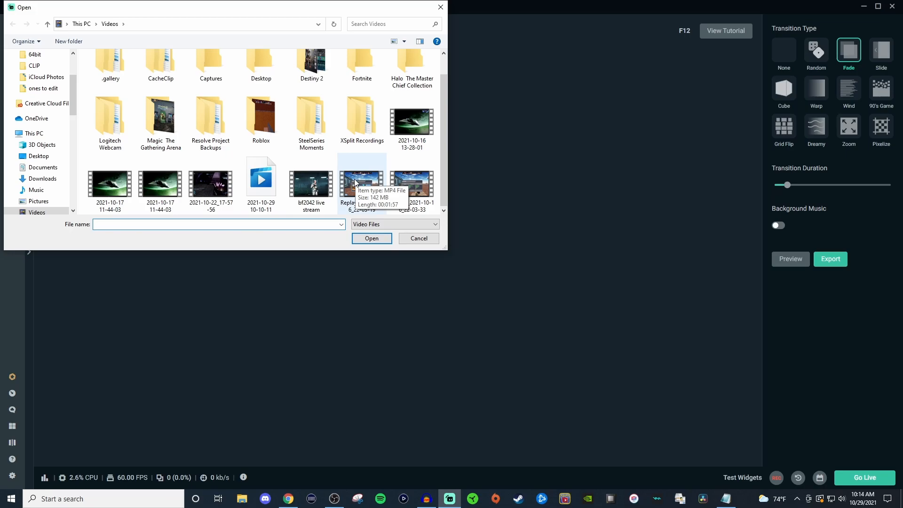
{"action": "mouse_move", "coordinate": [391, 197]}
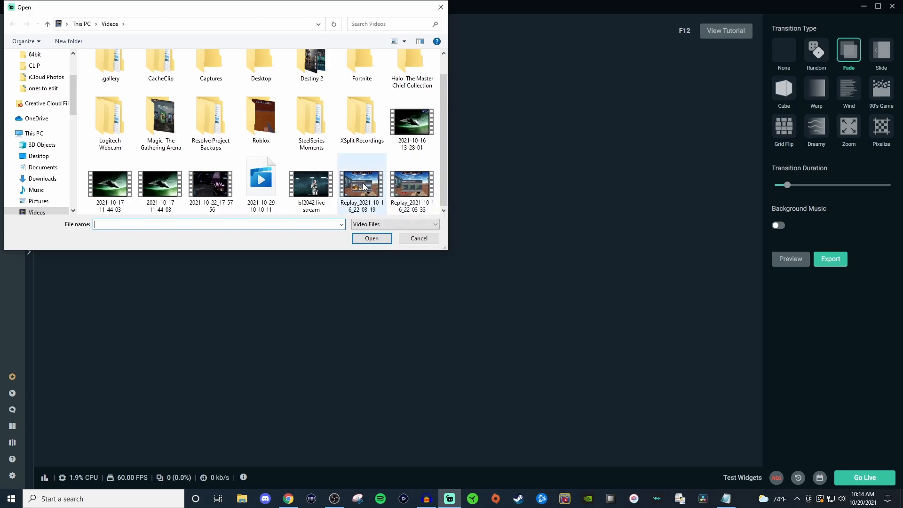
{"action": "mouse_move", "coordinate": [361, 185]}
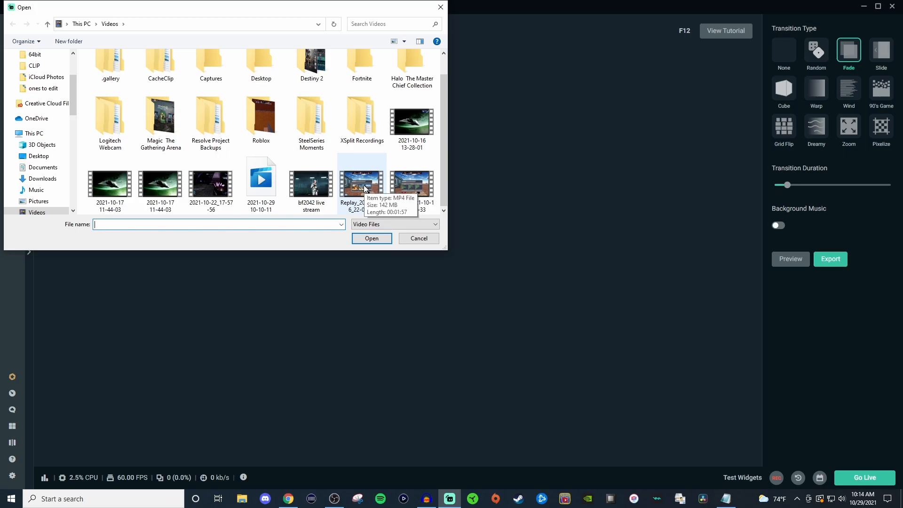
{"action": "left_click", "coordinate": [411, 182]}
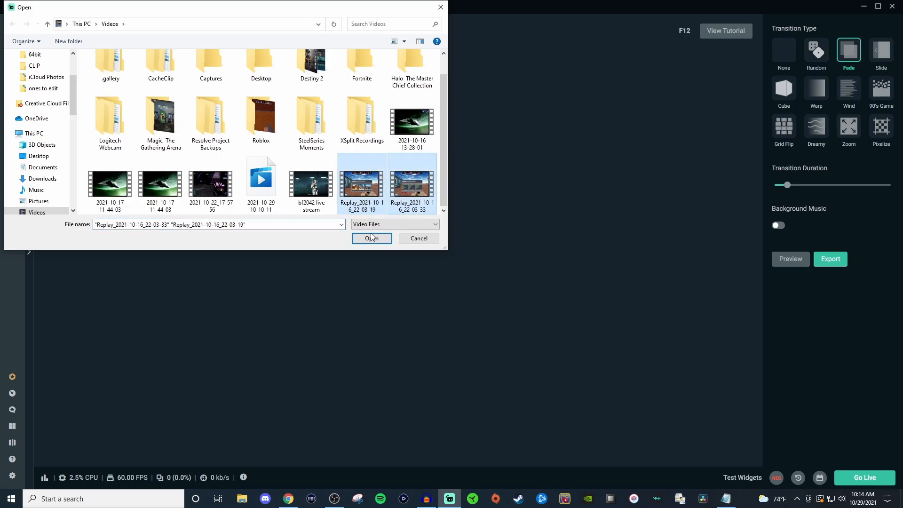
{"action": "left_click", "coordinate": [372, 237]}
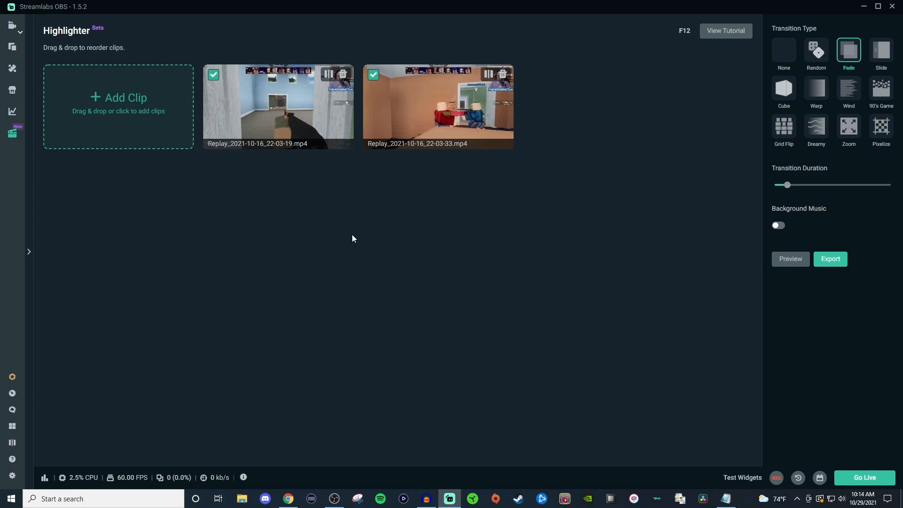
{"action": "mouse_move", "coordinate": [337, 230]}
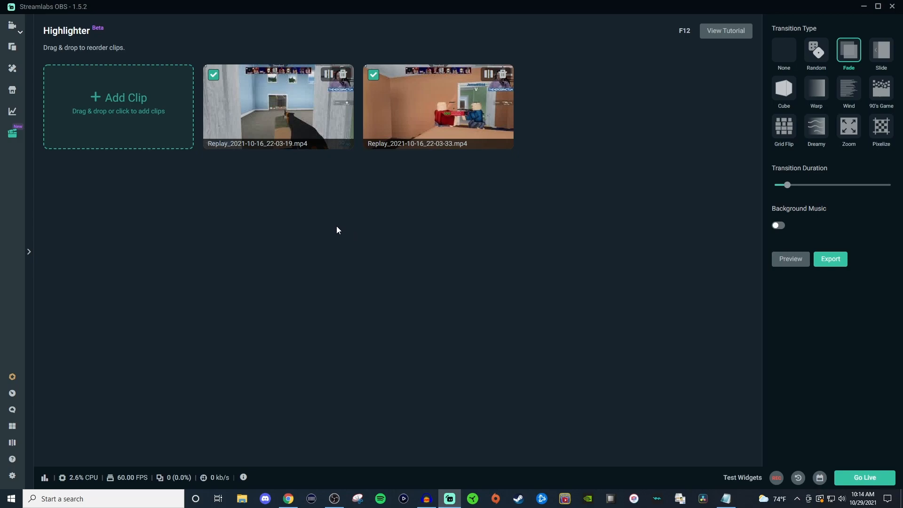
{"action": "mouse_move", "coordinate": [322, 174]}
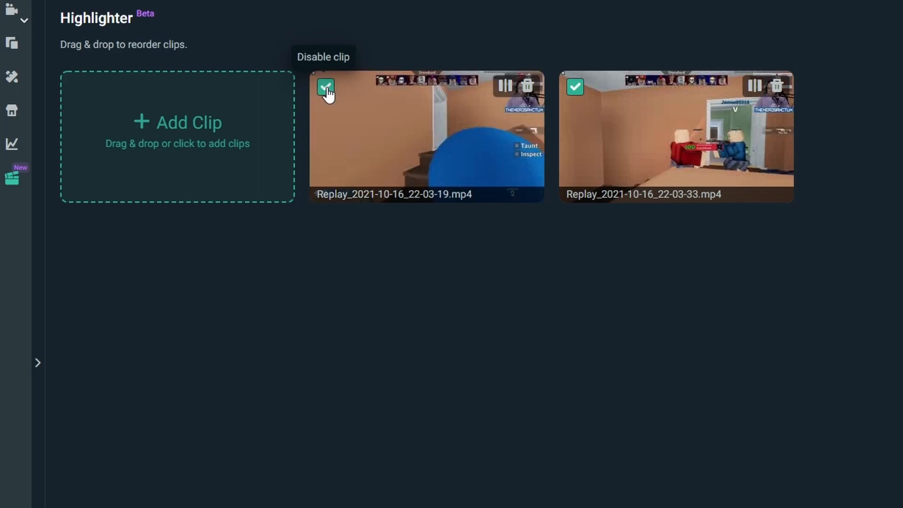
{"action": "left_click", "coordinate": [326, 86]}
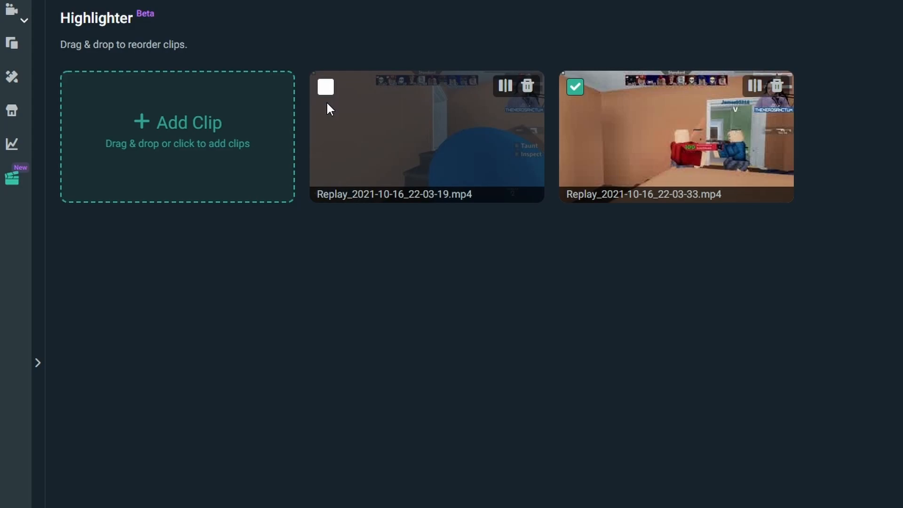
{"action": "left_click", "coordinate": [325, 86]}
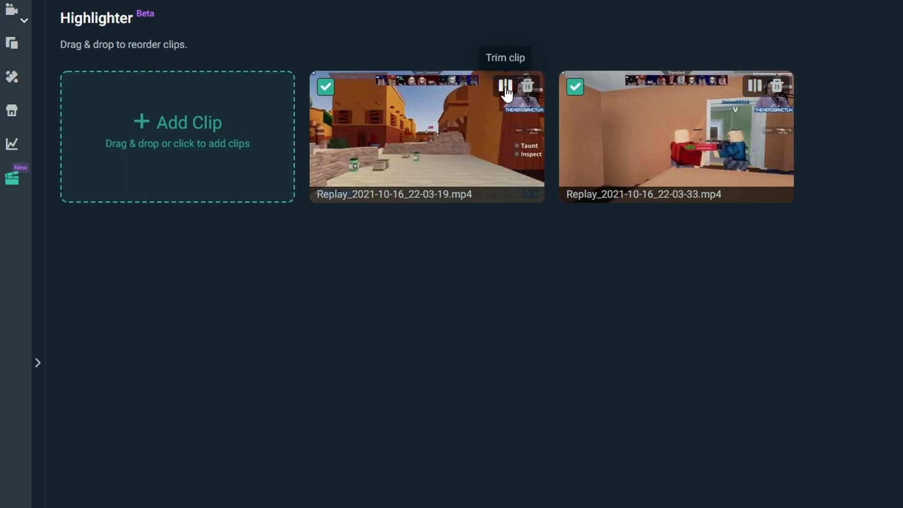
{"action": "mouse_move", "coordinate": [526, 91]}
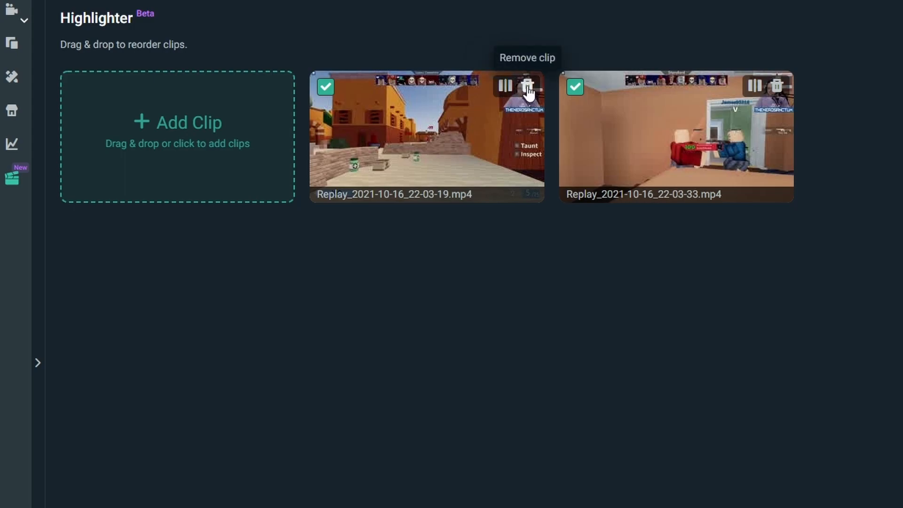
{"action": "scroll", "scroll_direction": "down", "scroll_amount": 3}
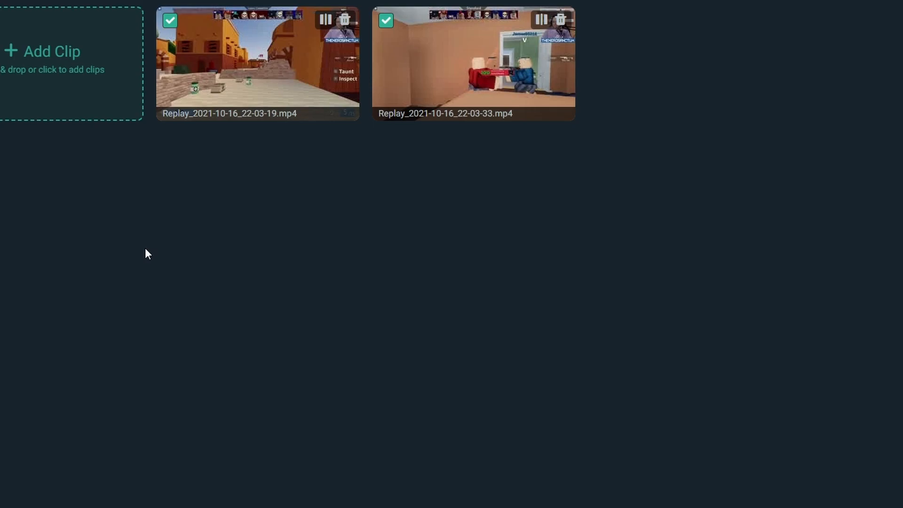
{"action": "left_click", "coordinate": [258, 65]}
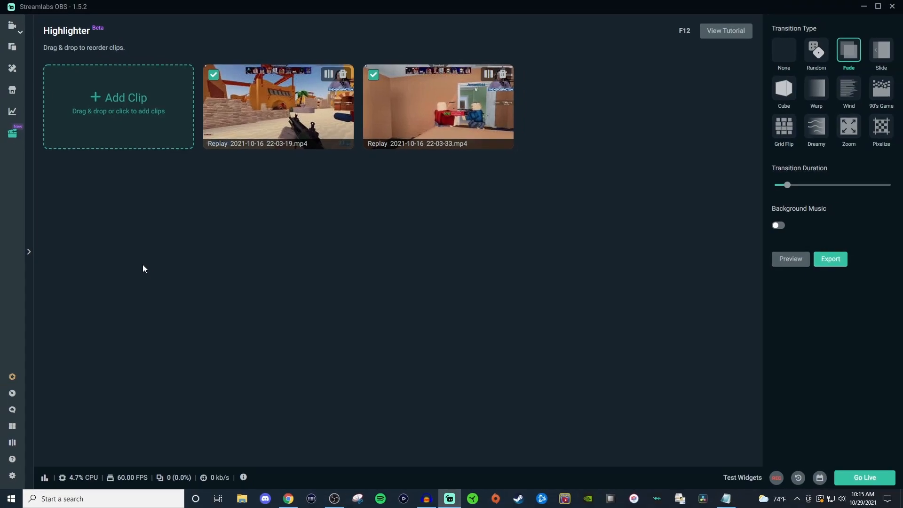
{"action": "mouse_move", "coordinate": [289, 182]}
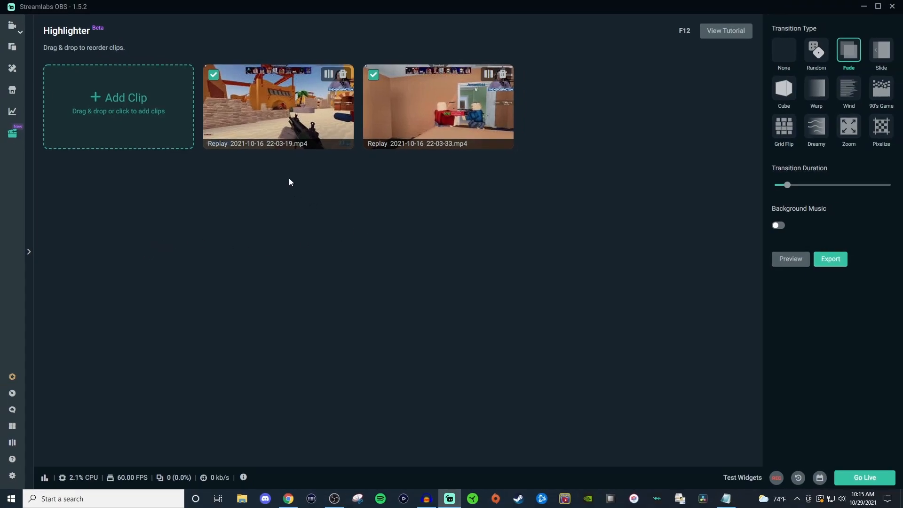
{"action": "mouse_move", "coordinate": [266, 150]}
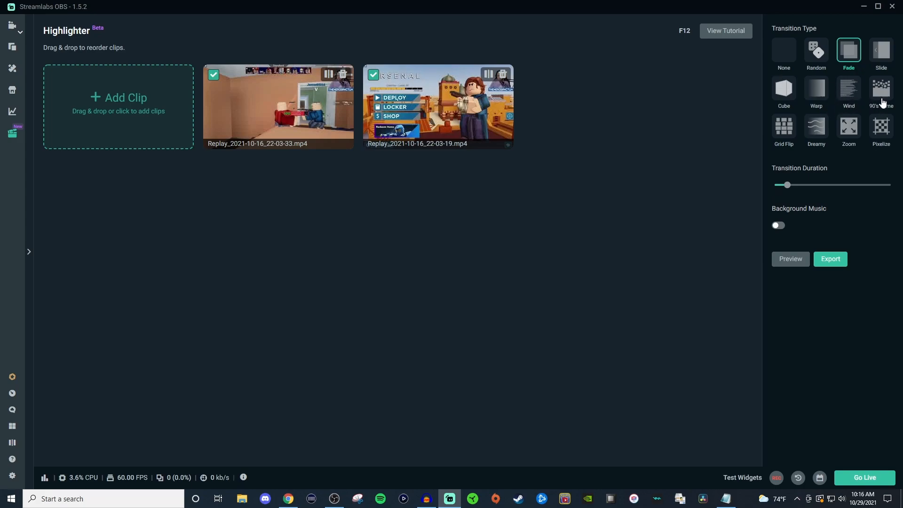
- Apply the 90's Game transition at maximum duration, leave background music off, and preview the result
{"action": "left_click", "coordinate": [881, 90]}
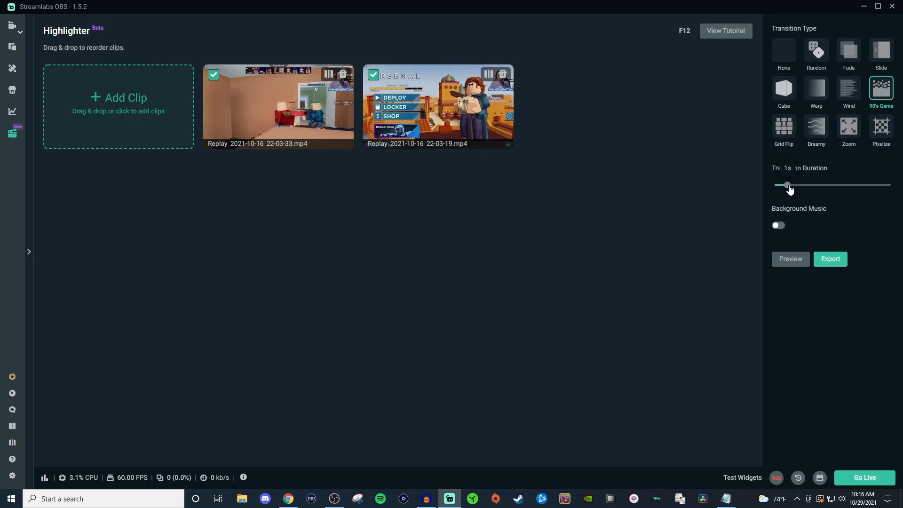
{"action": "left_click", "coordinate": [778, 225]}
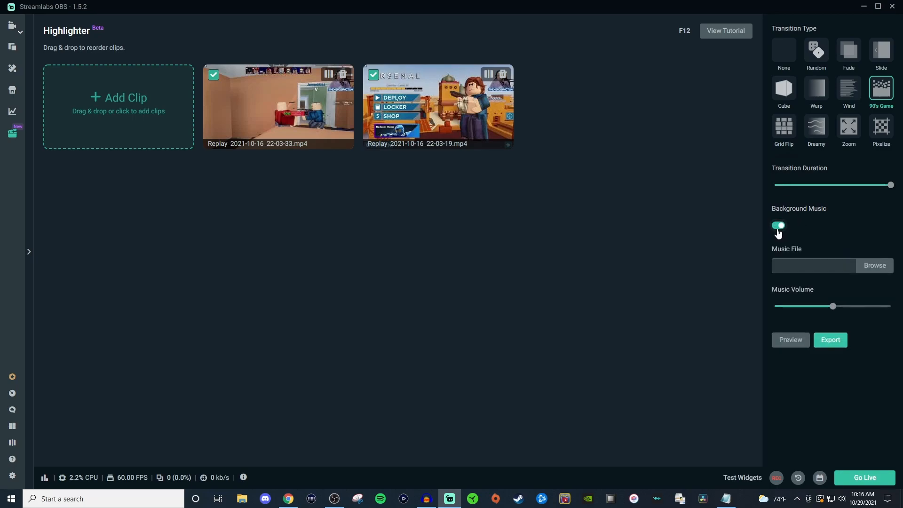
{"action": "left_click", "coordinate": [777, 225]}
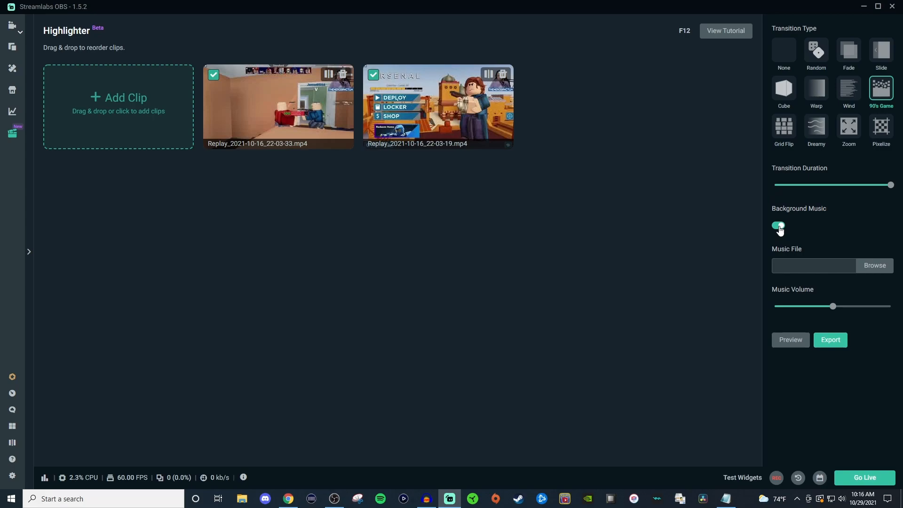
{"action": "left_click", "coordinate": [778, 225]}
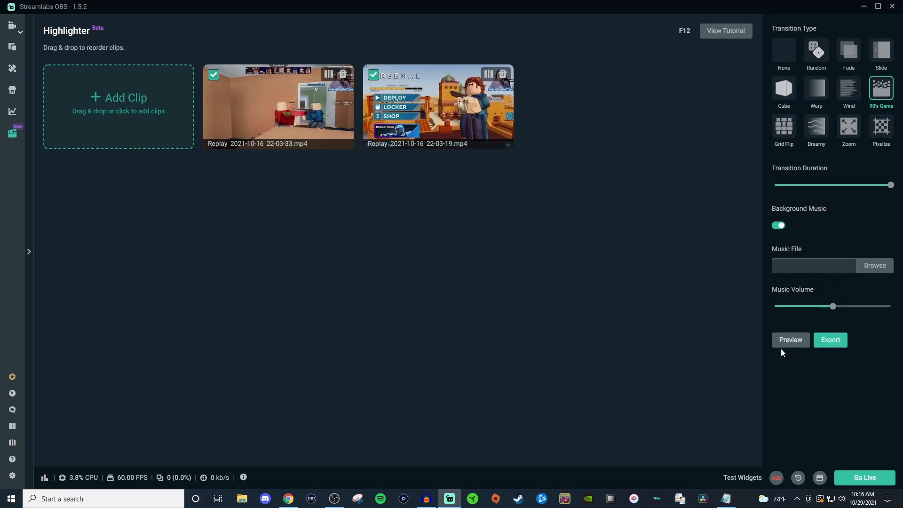
{"action": "left_click", "coordinate": [778, 225]}
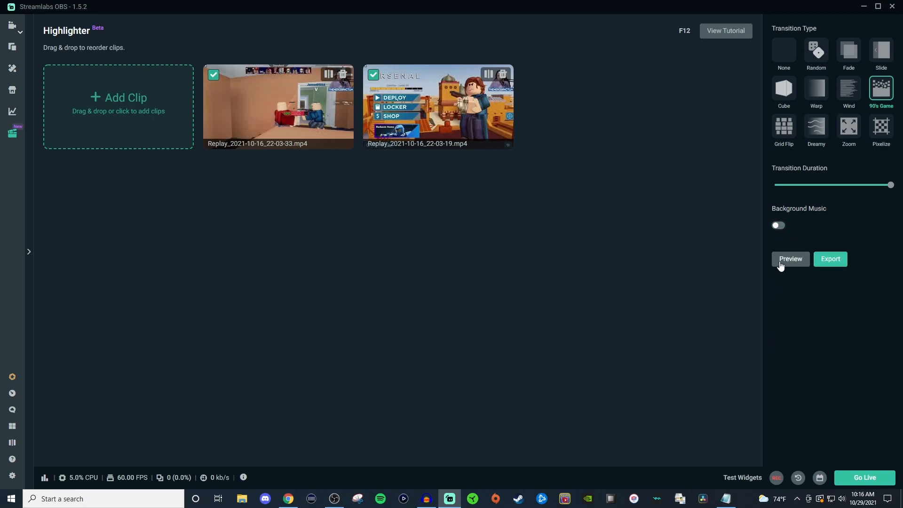
{"action": "mouse_move", "coordinate": [294, 148]}
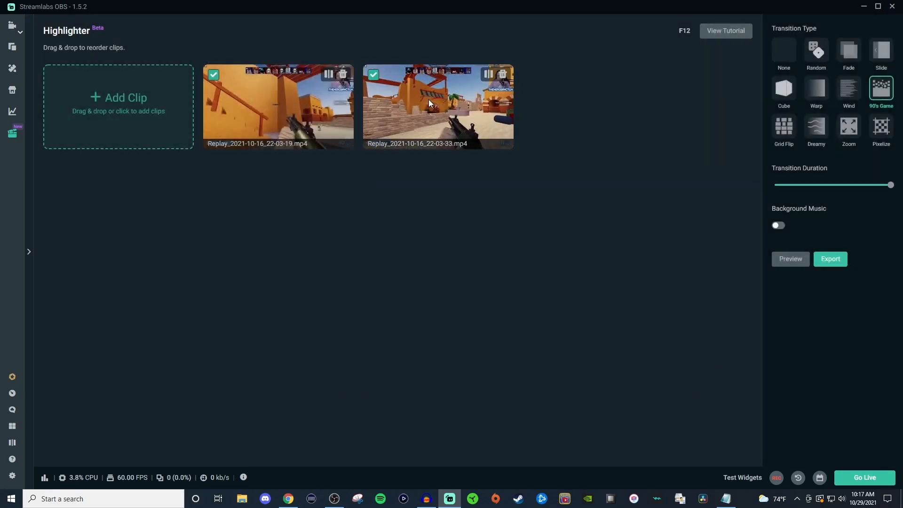
- Halve the transition duration, preview it, and bring up the Export Video window
{"action": "left_click", "coordinate": [438, 106]}
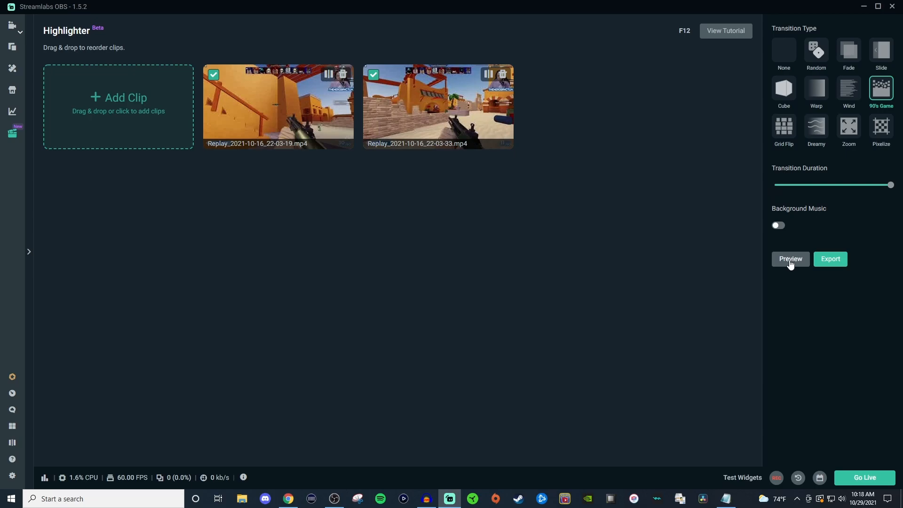
{"action": "left_click", "coordinate": [789, 259]}
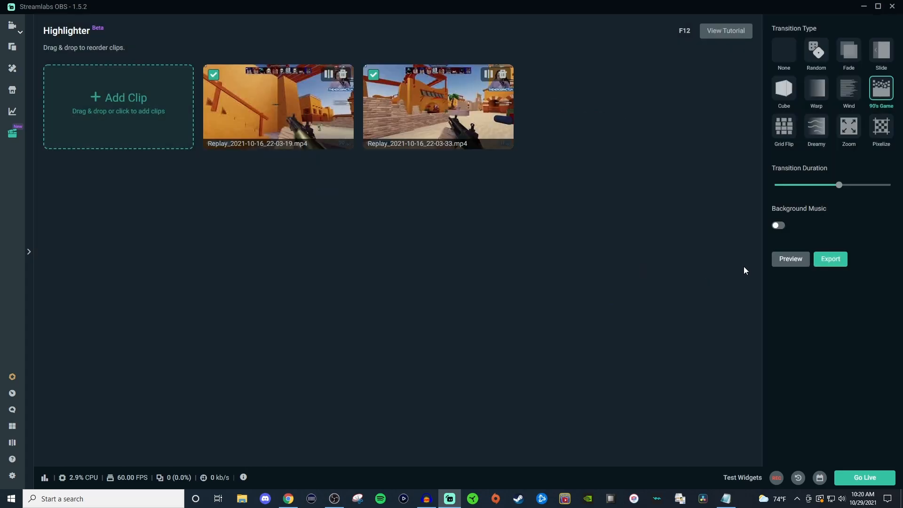
{"action": "left_click", "coordinate": [830, 259]}
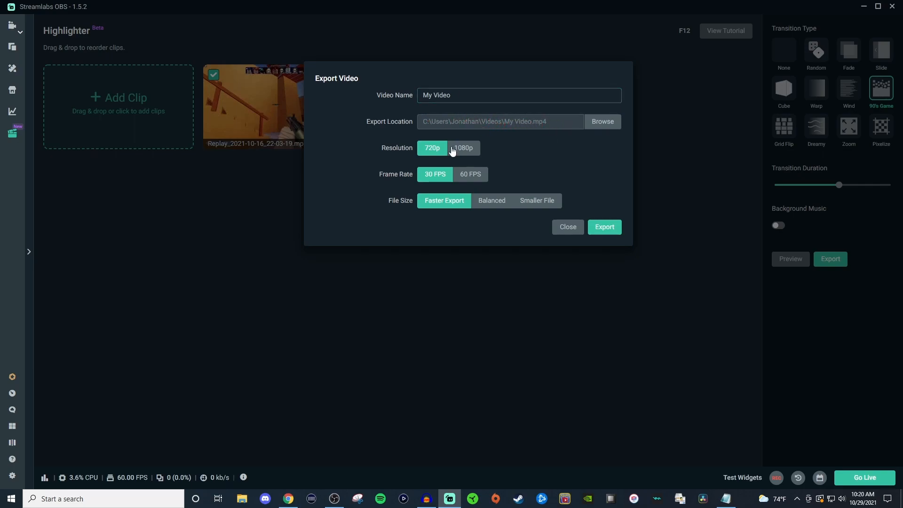
- Start exporting My Video at 1080p and 60 FPS
{"action": "left_click", "coordinate": [462, 148]}
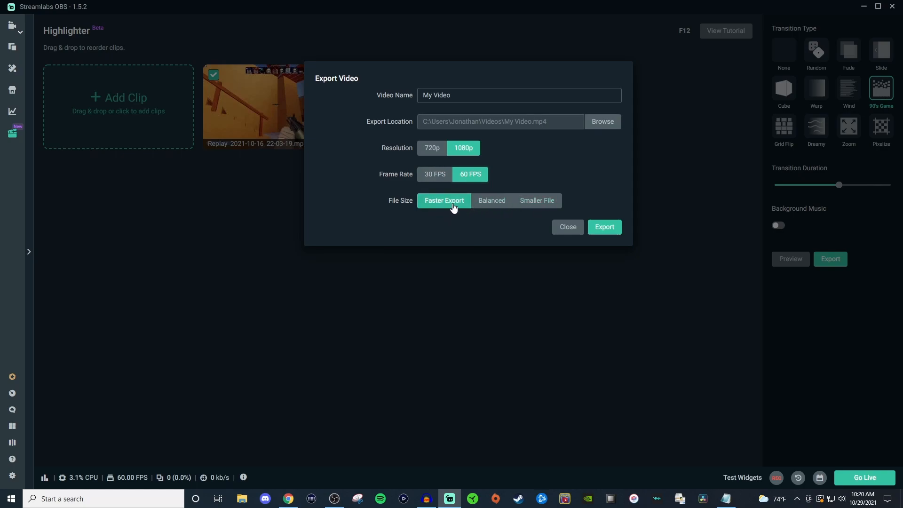
{"action": "left_click", "coordinate": [604, 226]}
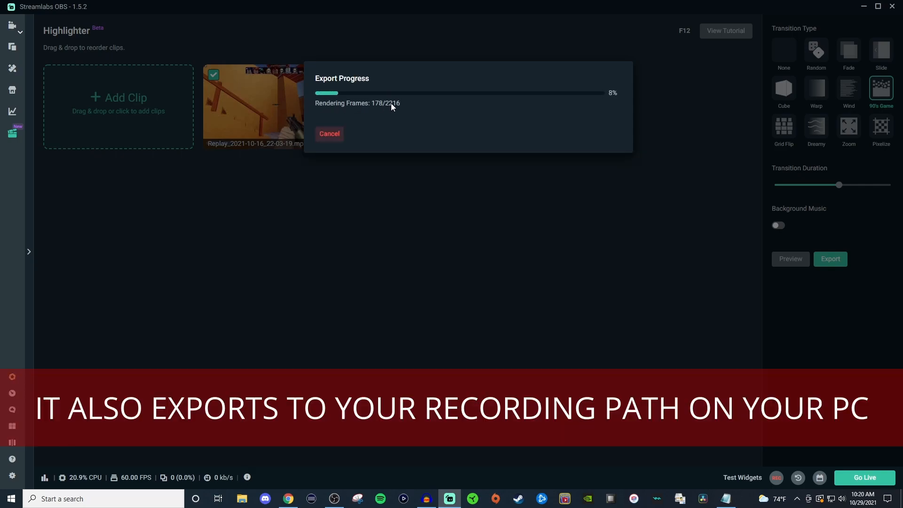
{"action": "mouse_move", "coordinate": [498, 125]}
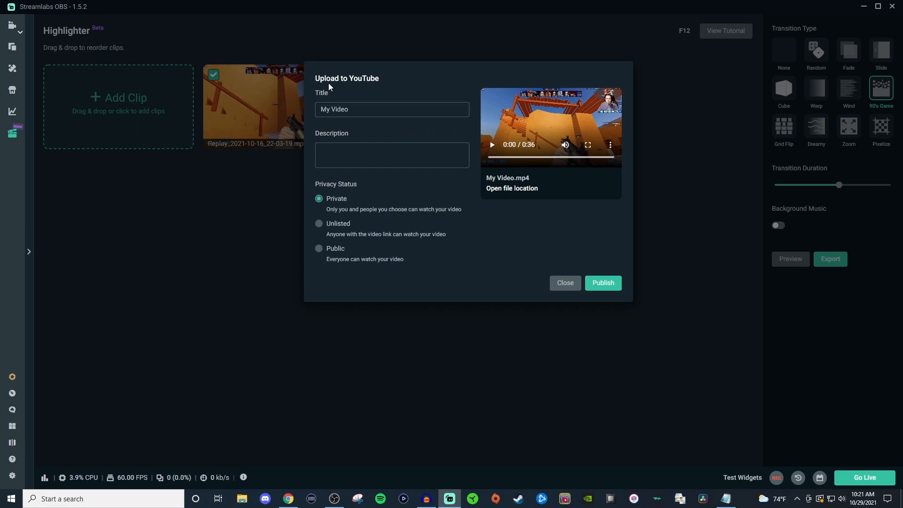
- Play the exported My Video.mp4 preview and expand it to full screen
{"action": "left_click", "coordinate": [392, 109]}
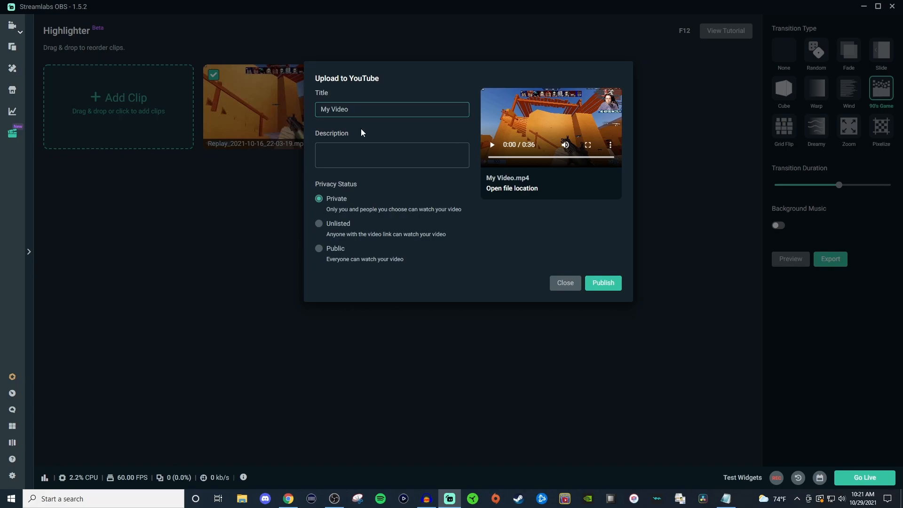
{"action": "left_click", "coordinate": [391, 155]}
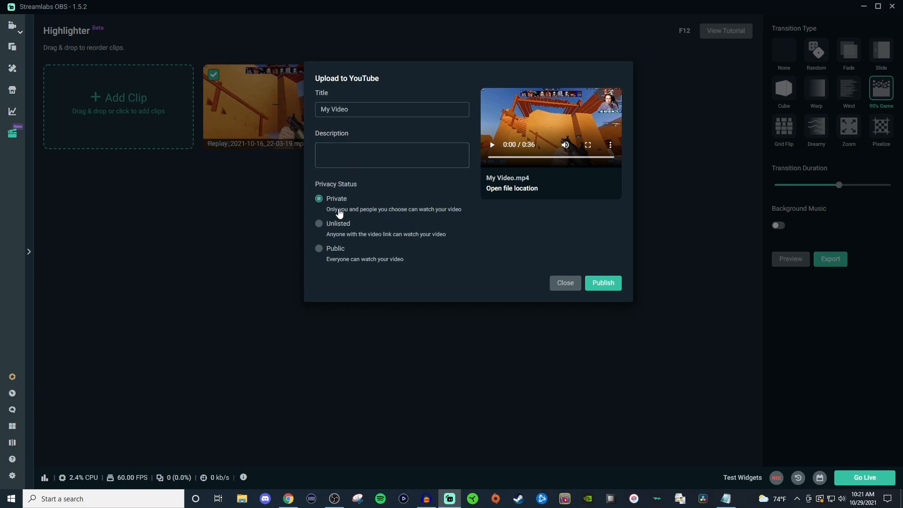
{"action": "mouse_move", "coordinate": [360, 255]}
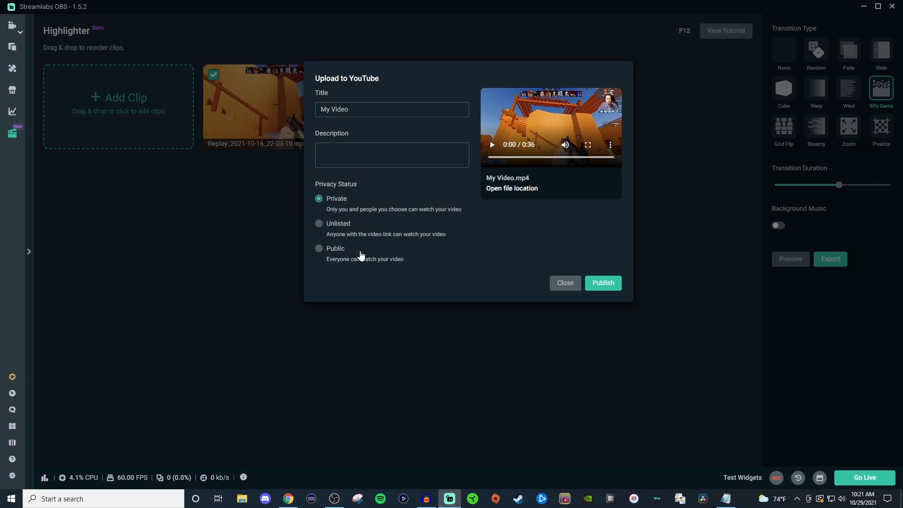
{"action": "mouse_move", "coordinate": [389, 225]}
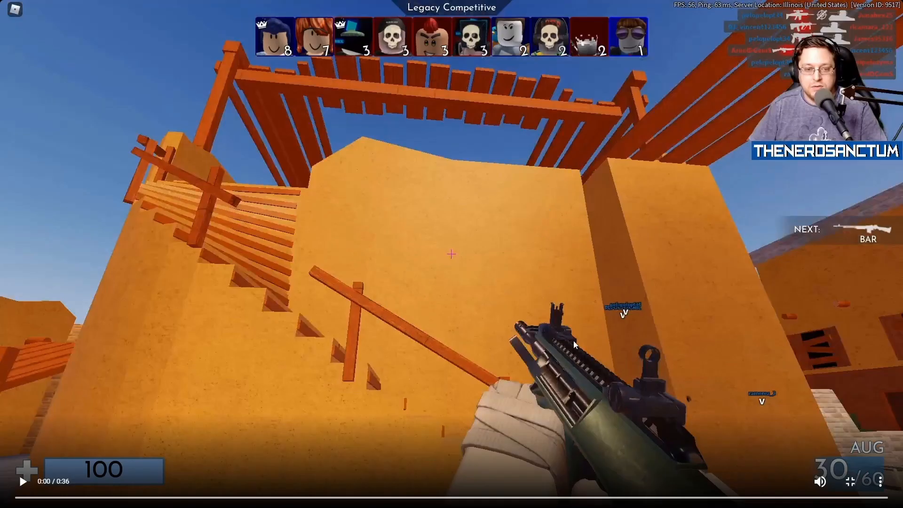
- Leave fullscreen playback and close the Upload to YouTube dialog
{"action": "left_click", "coordinate": [21, 482]}
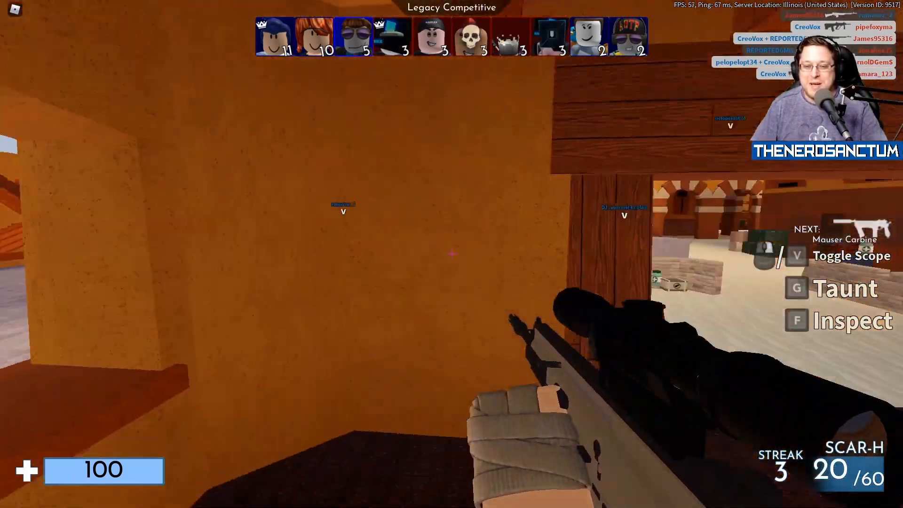
{"action": "mouse_move", "coordinate": [452, 254]}
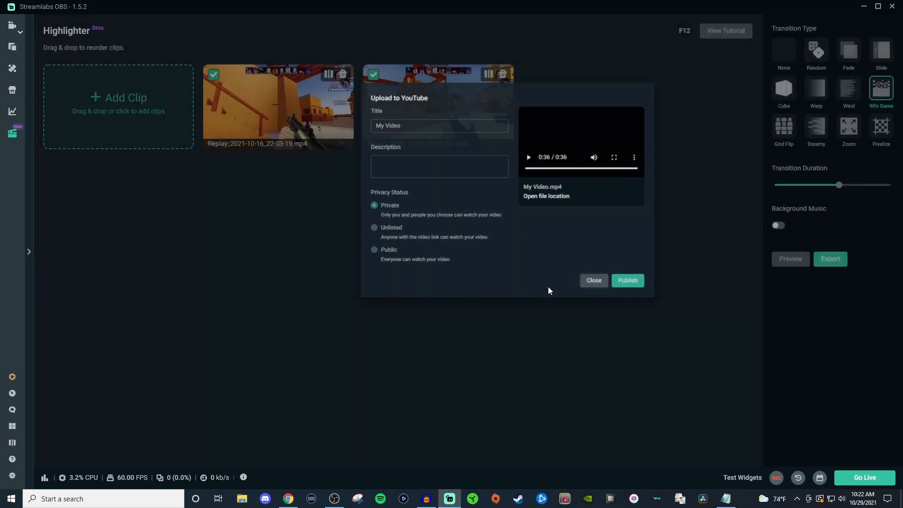
{"action": "left_click", "coordinate": [594, 281]}
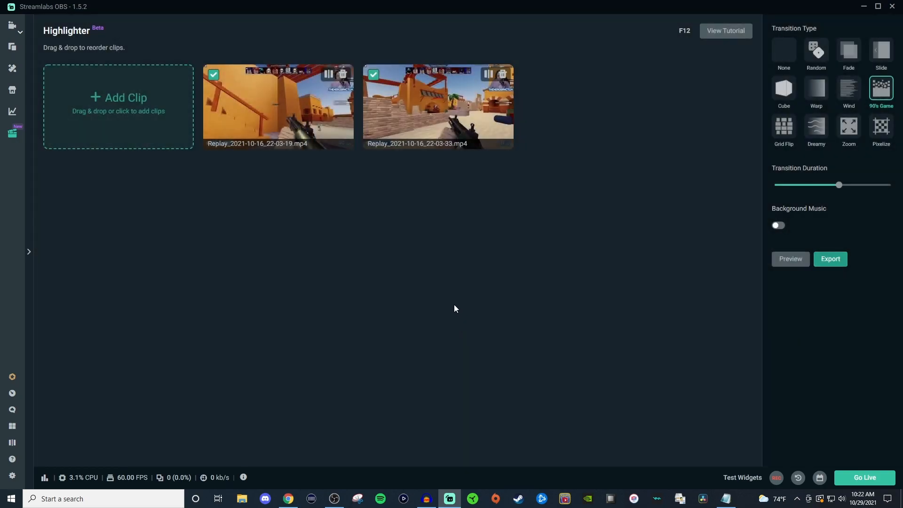